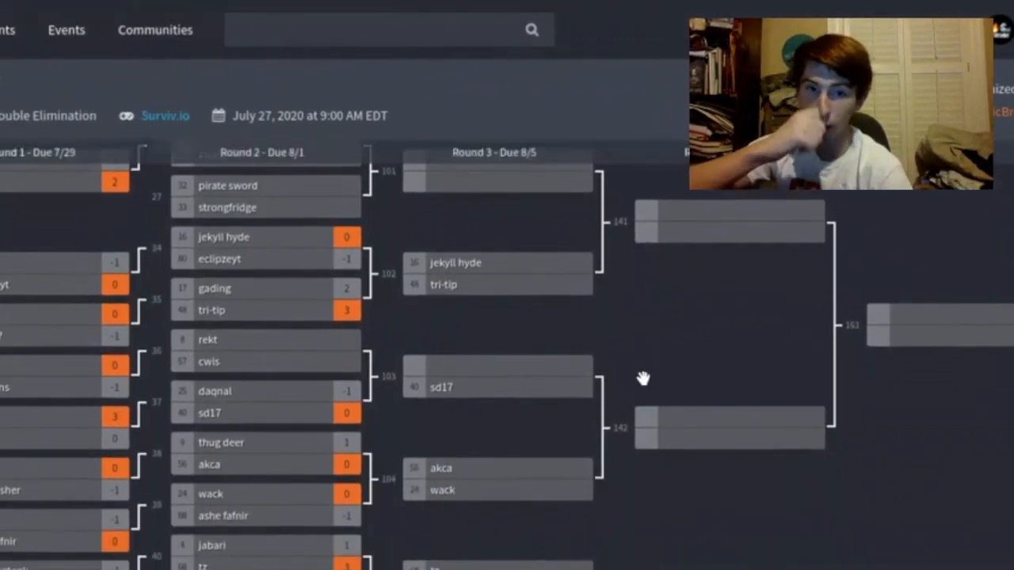
- Read down through the v0.9.7 patch notes change list
scroll(down, 3)
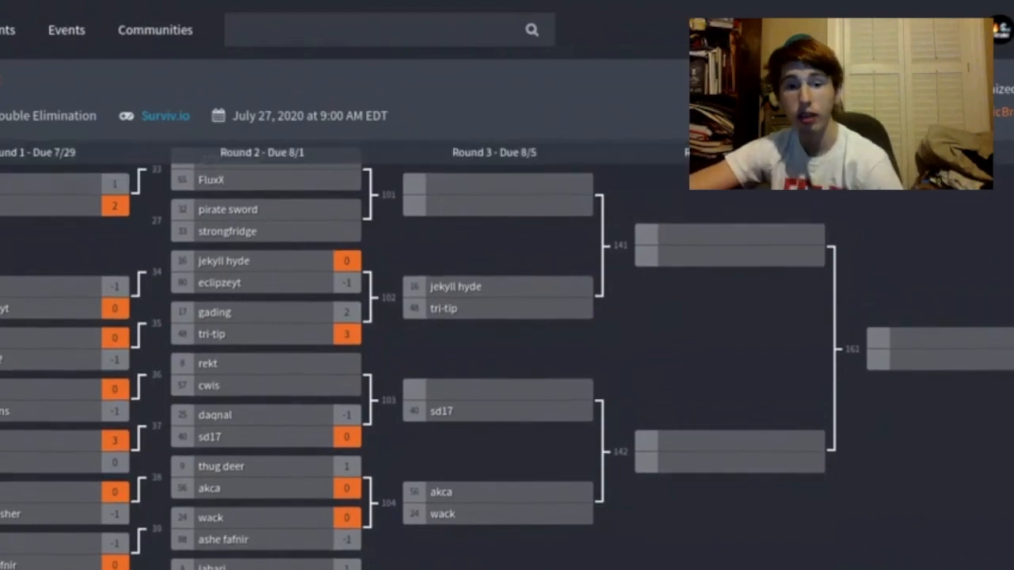
scroll(down, 3)
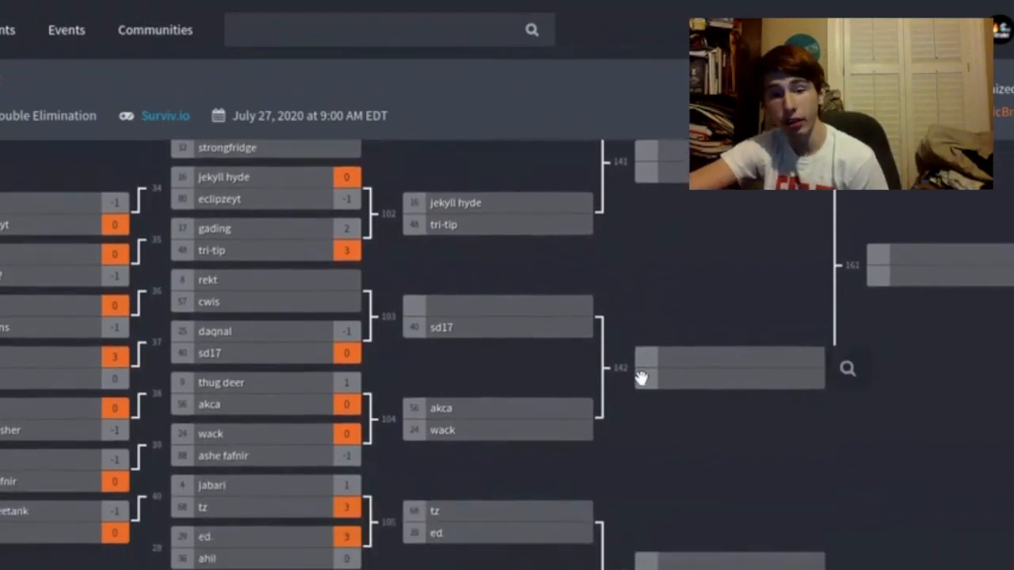
scroll(down, 3)
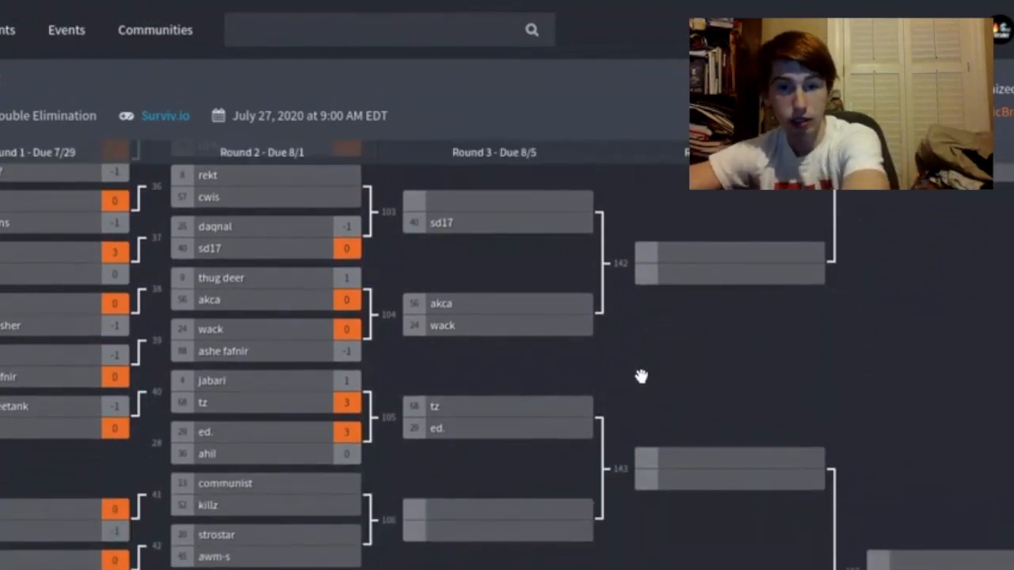
scroll(down, 3)
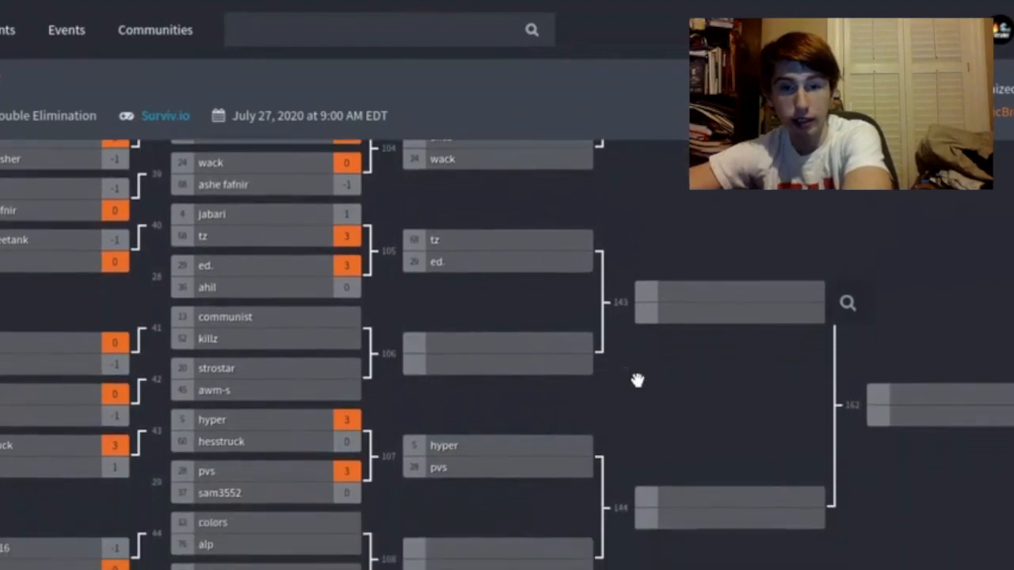
scroll(down, 3)
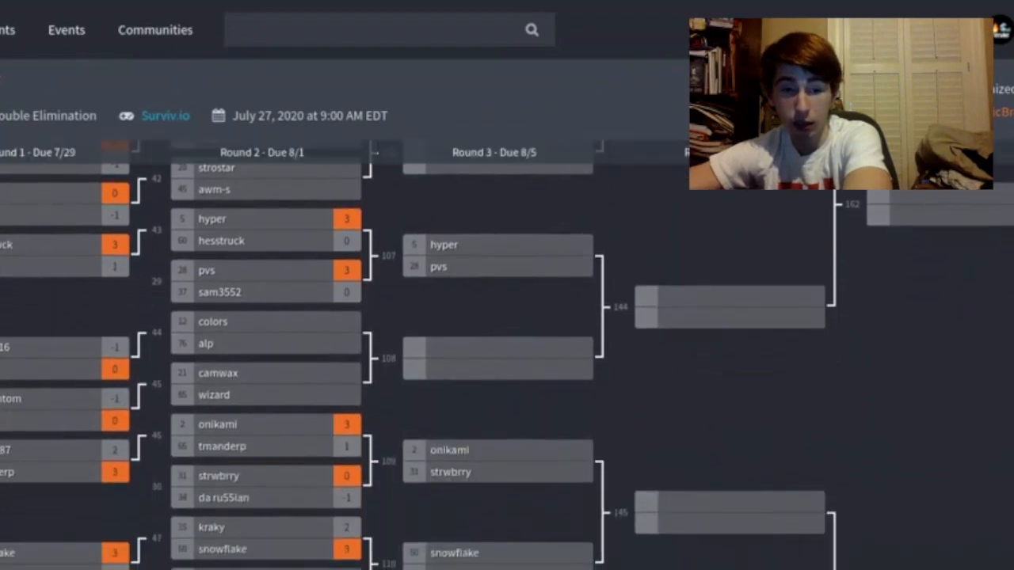
scroll(down, 3)
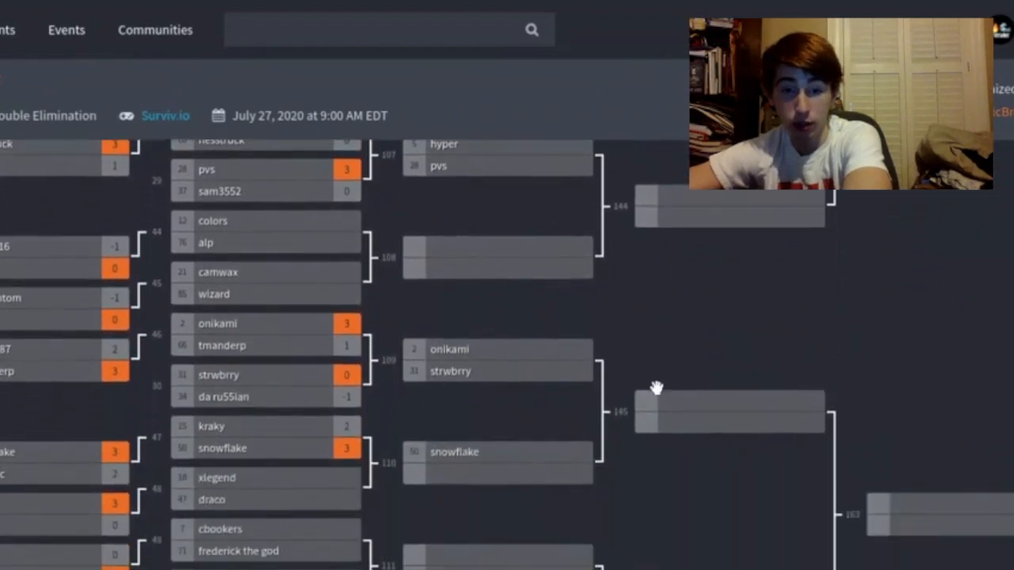
scroll(down, 3)
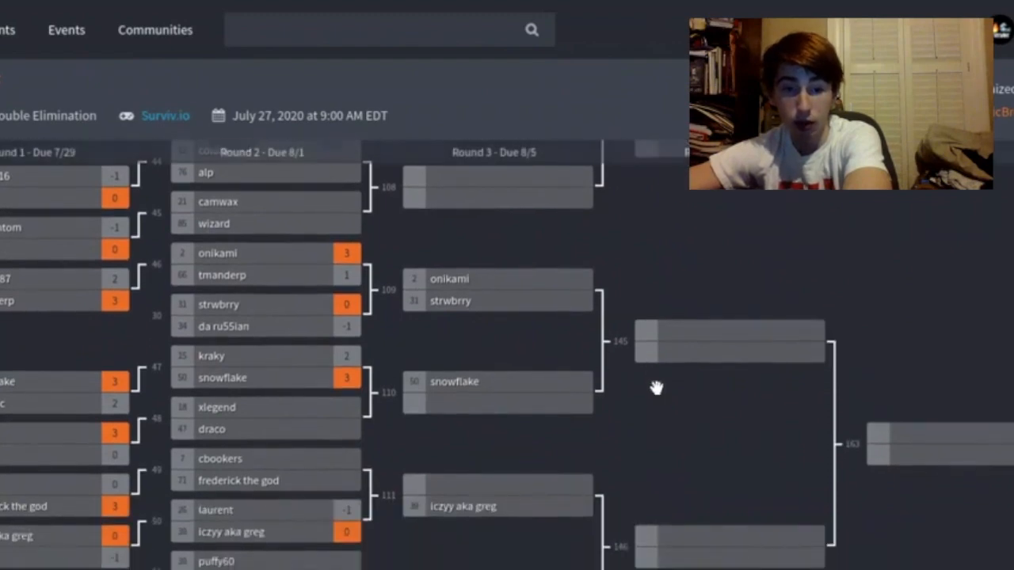
scroll(down, 3)
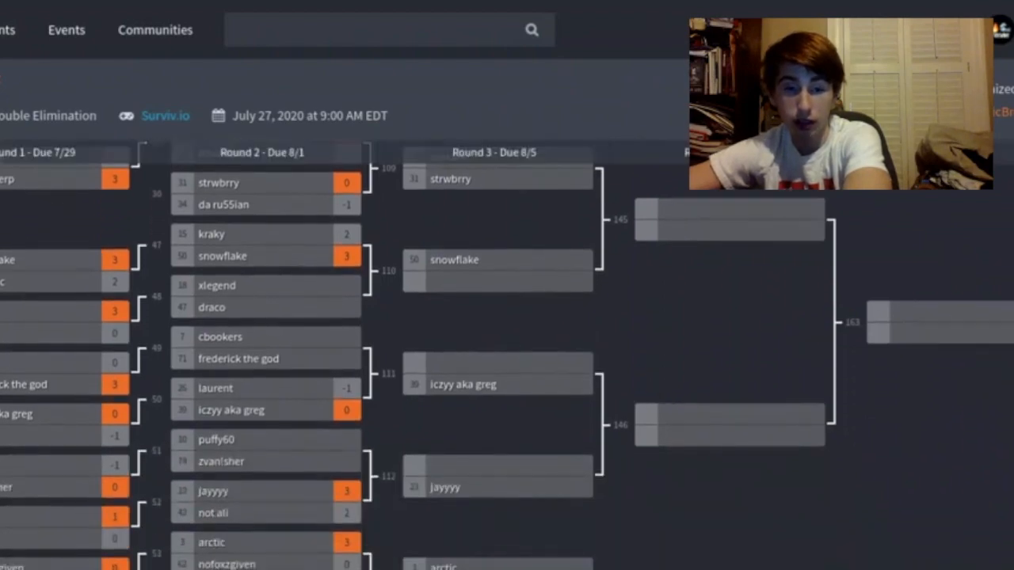
scroll(down, 3)
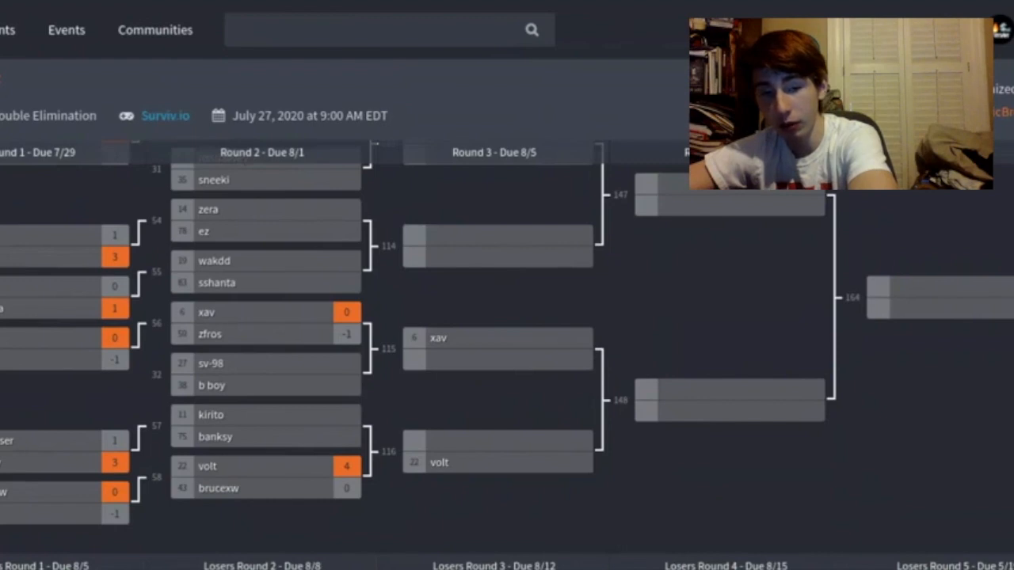
mouse_move(181, 6)
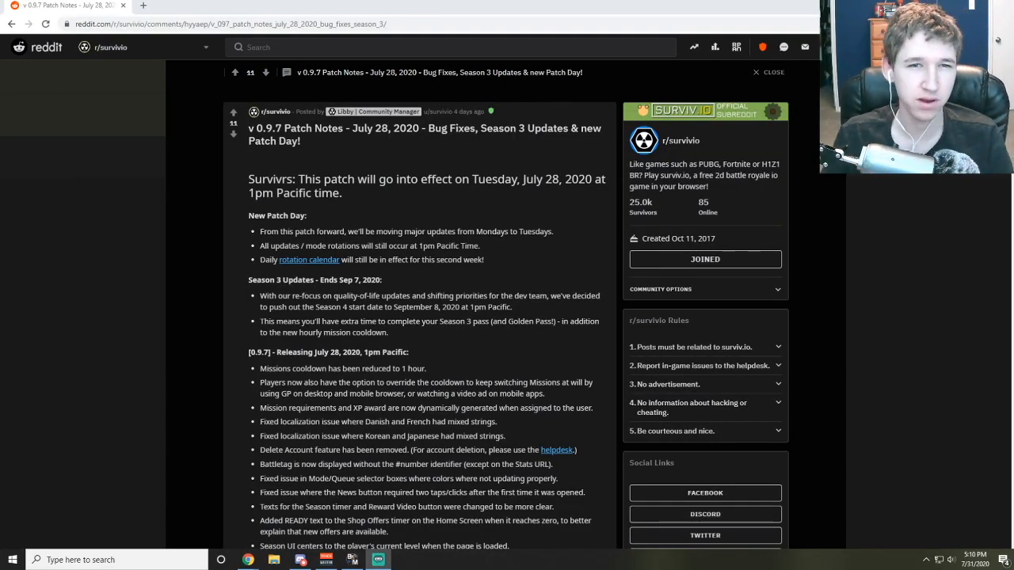
mouse_move(871, 431)
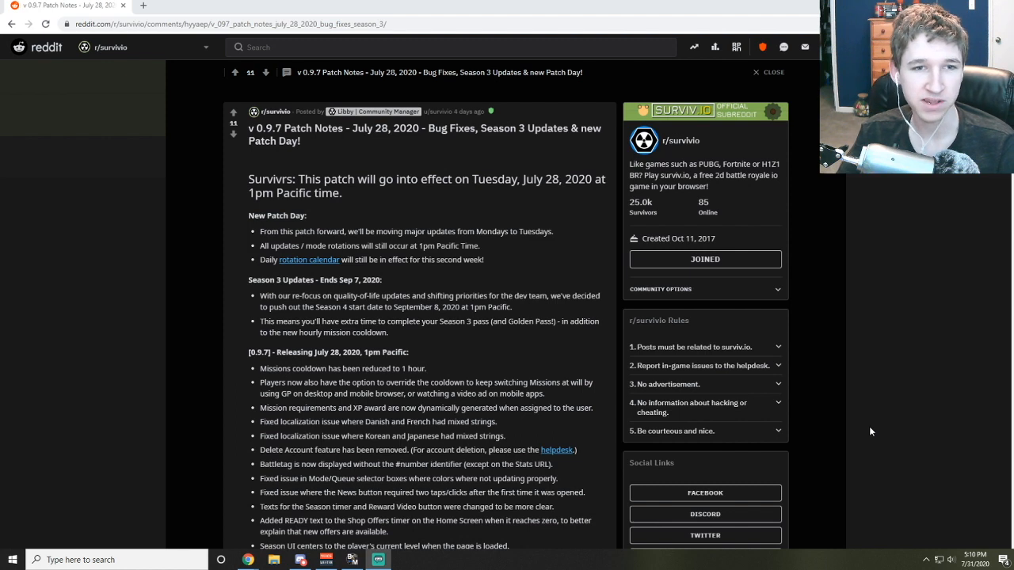
mouse_move(385, 161)
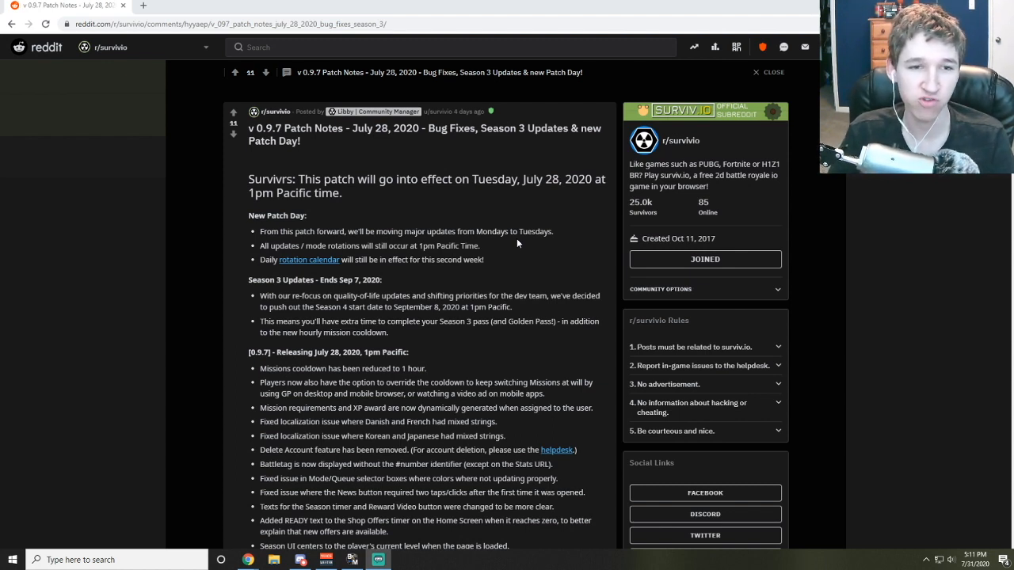
mouse_move(323, 230)
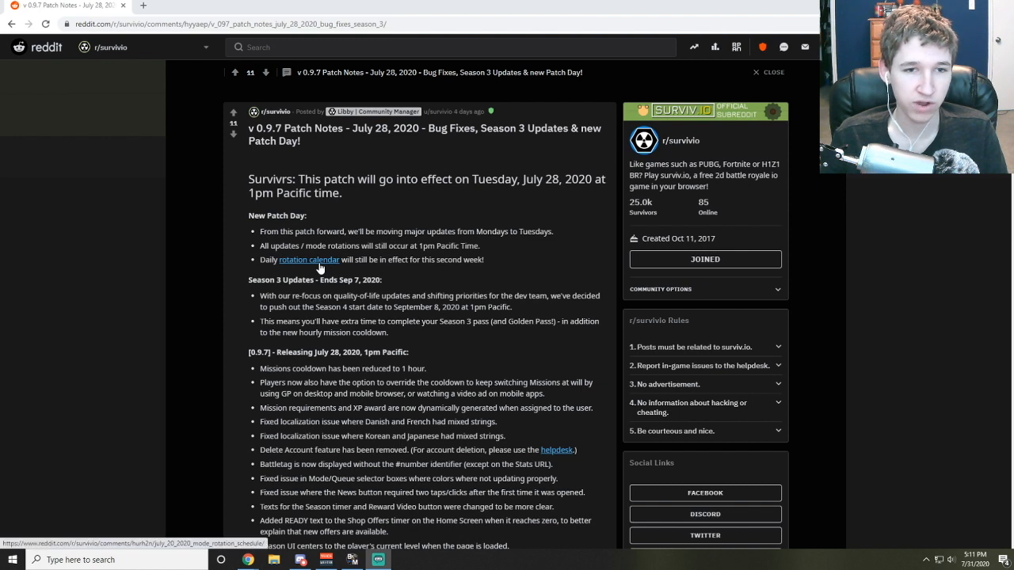
mouse_move(452, 291)
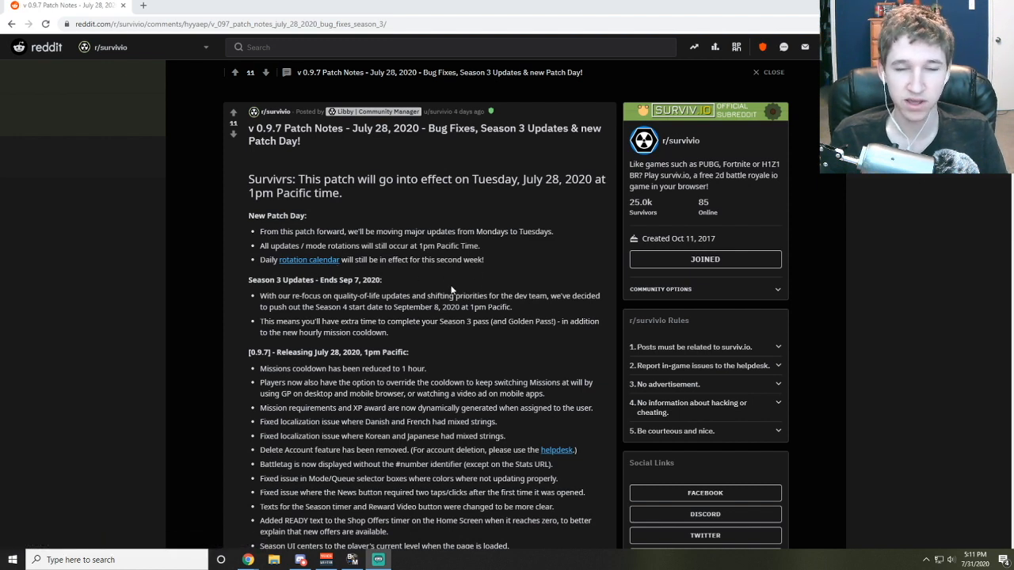
- View the linked July 20 mode rotation schedule post, then return to the patch notes
click(309, 260)
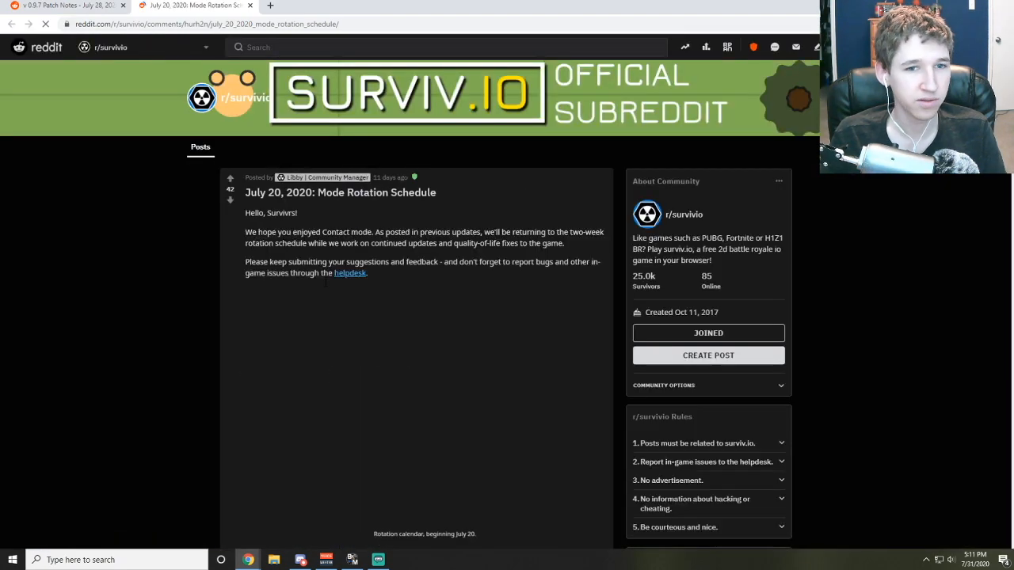
scroll(down, 3)
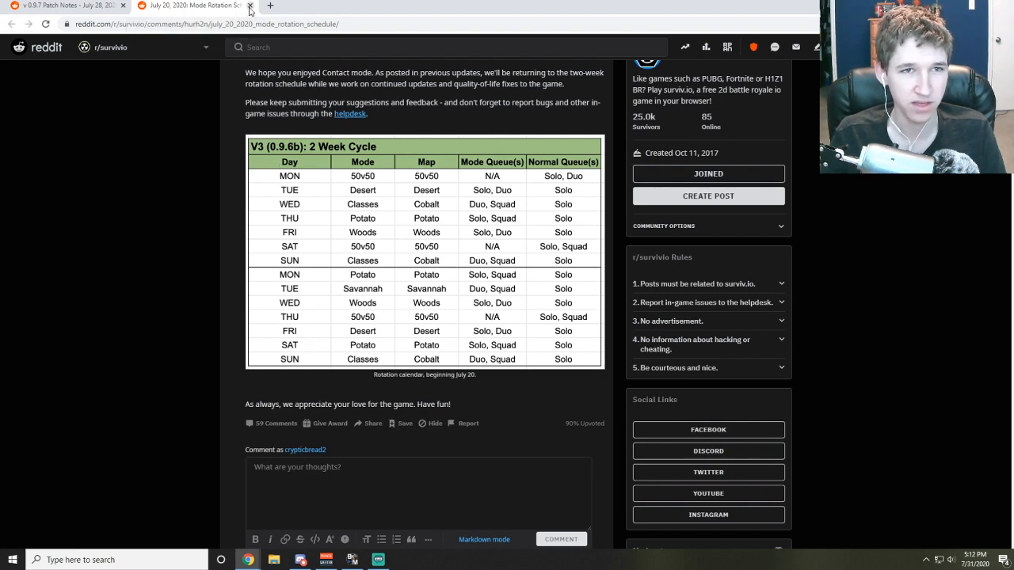
click(250, 9)
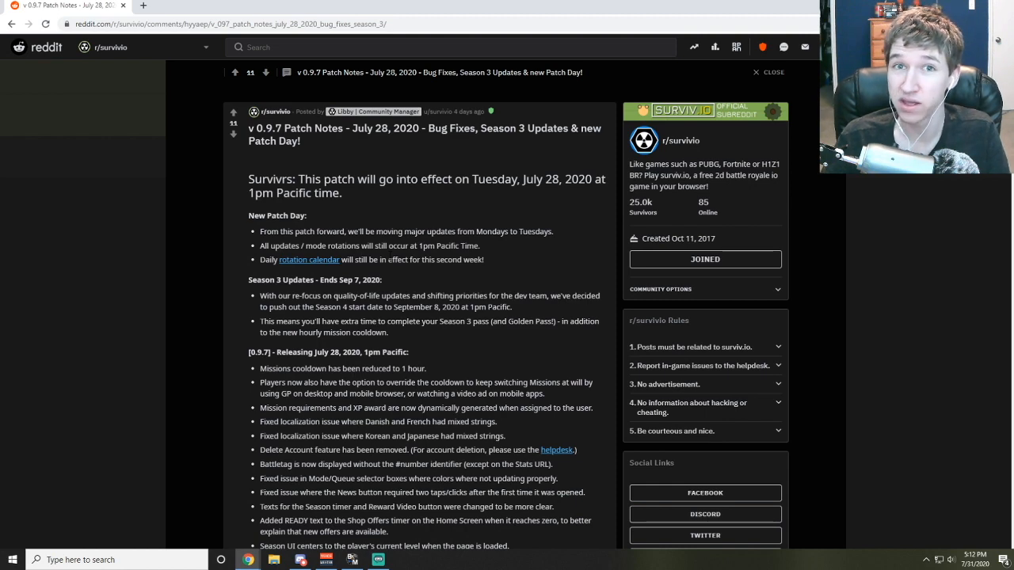
scroll(down, 3)
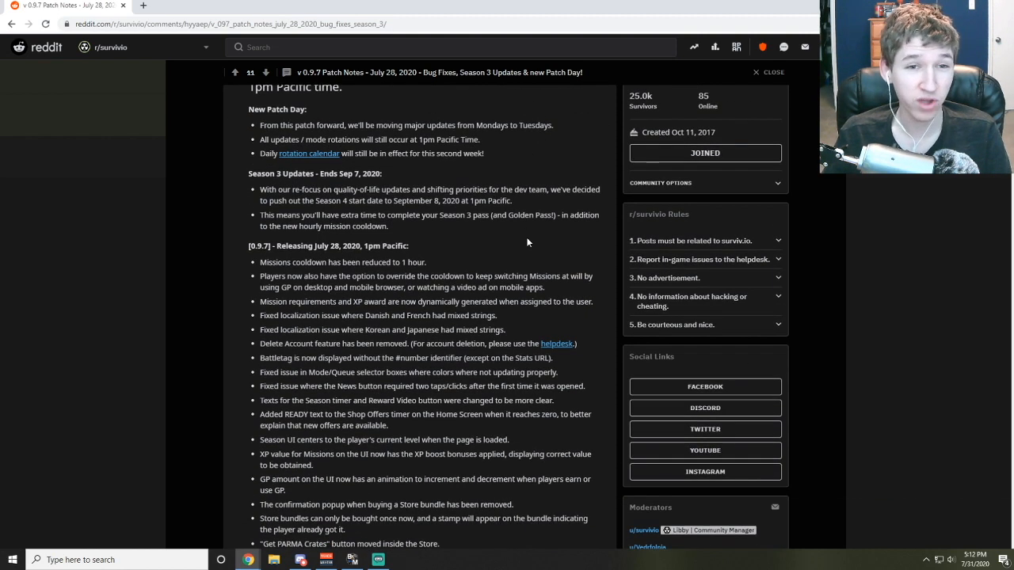
mouse_move(488, 235)
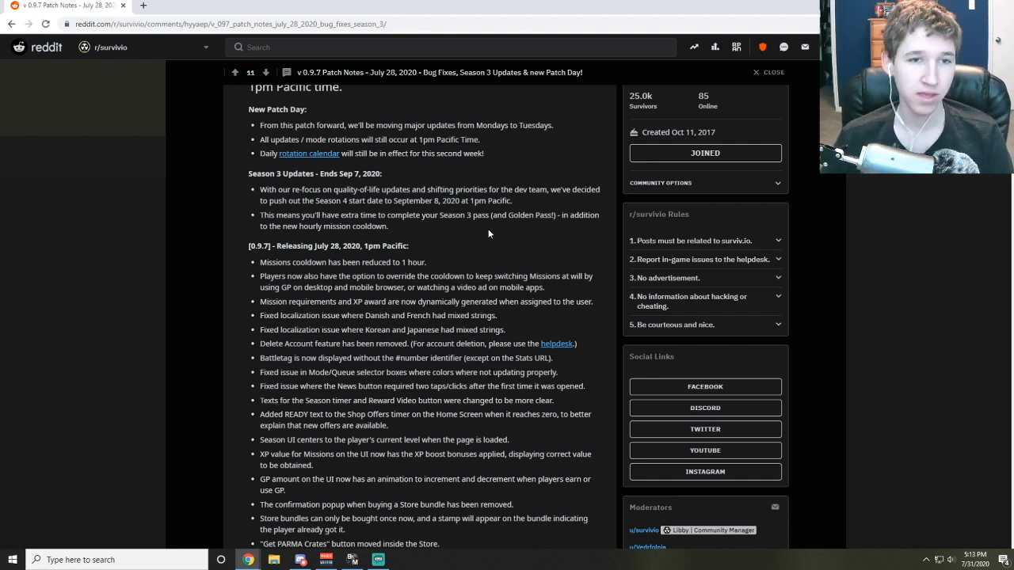
mouse_move(456, 238)
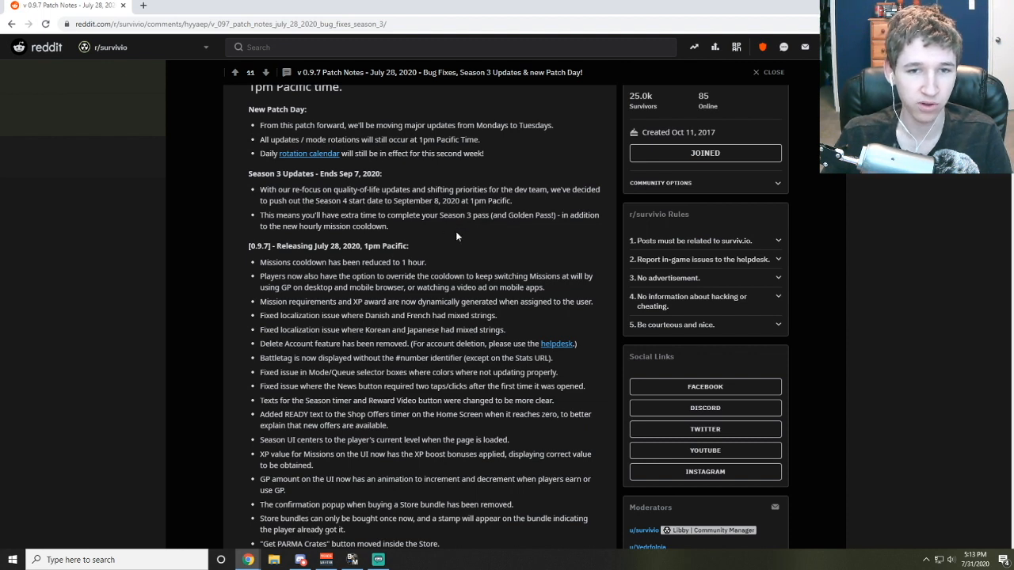
mouse_move(650, 278)
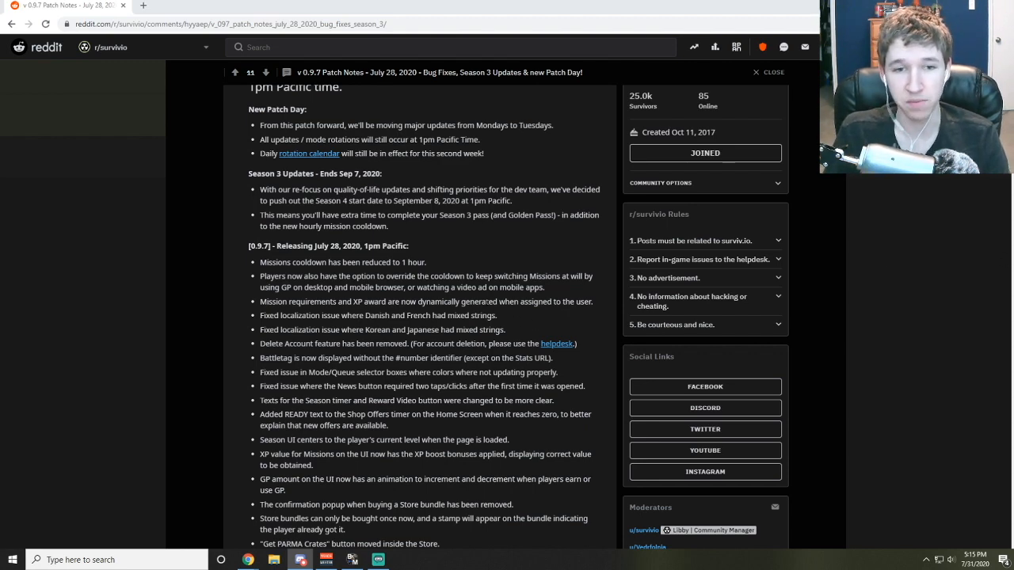
- Reach the bottom of the 0.9.7 change list
scroll(down, 3)
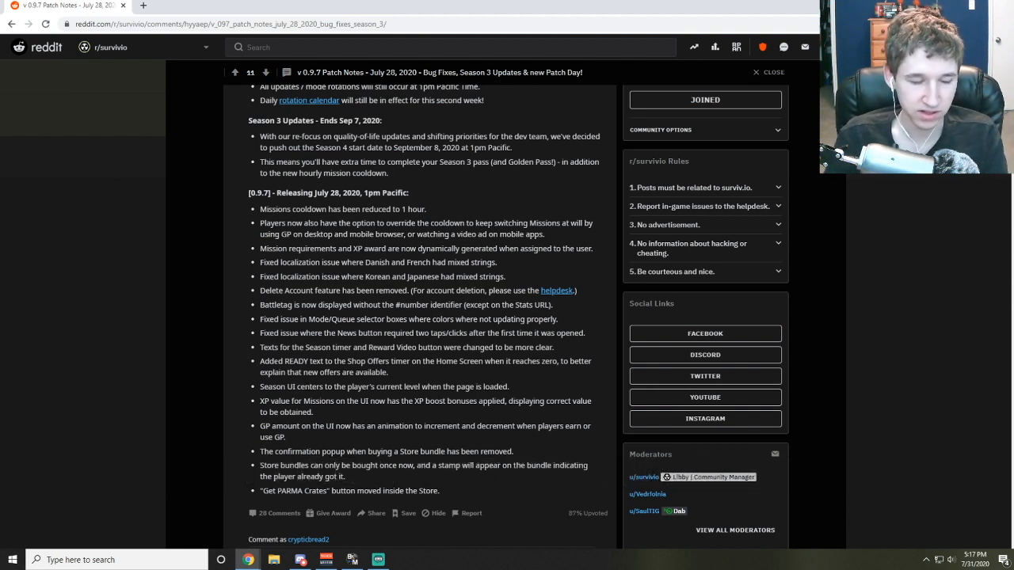
mouse_move(1010, 331)
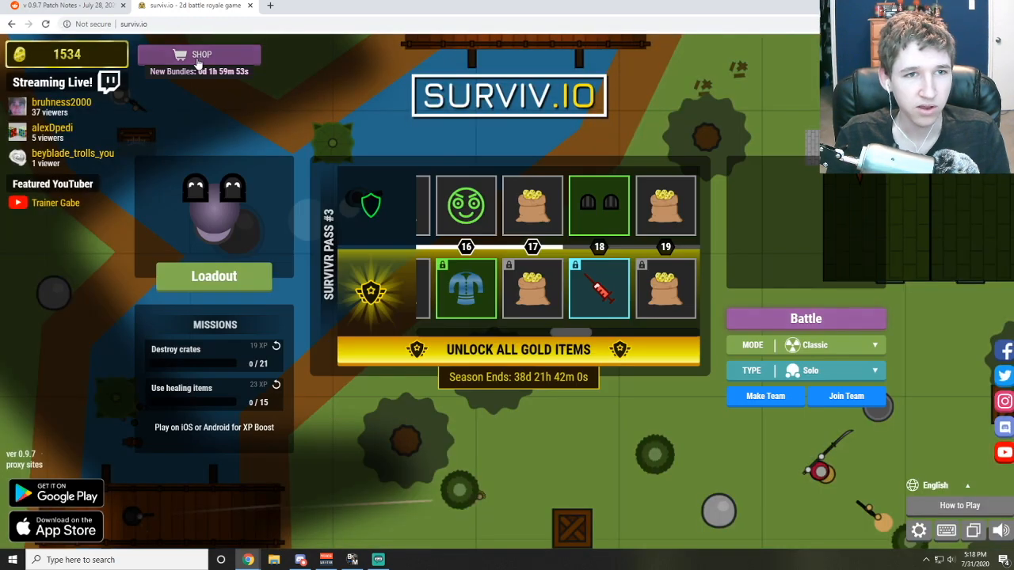
- Check the surviv.io shop's Exclusive Offers and close them
click(199, 54)
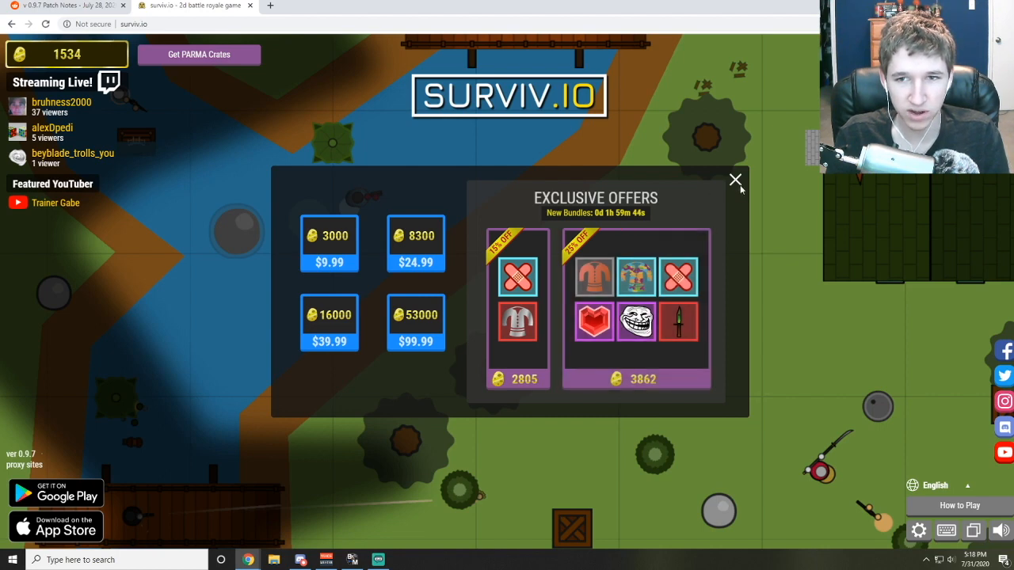
click(66, 6)
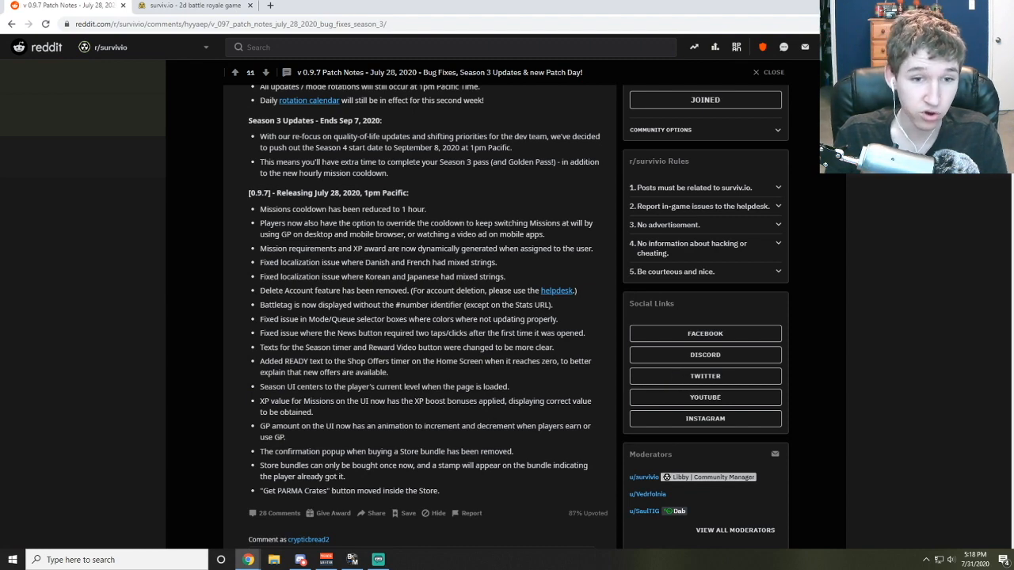
click(190, 6)
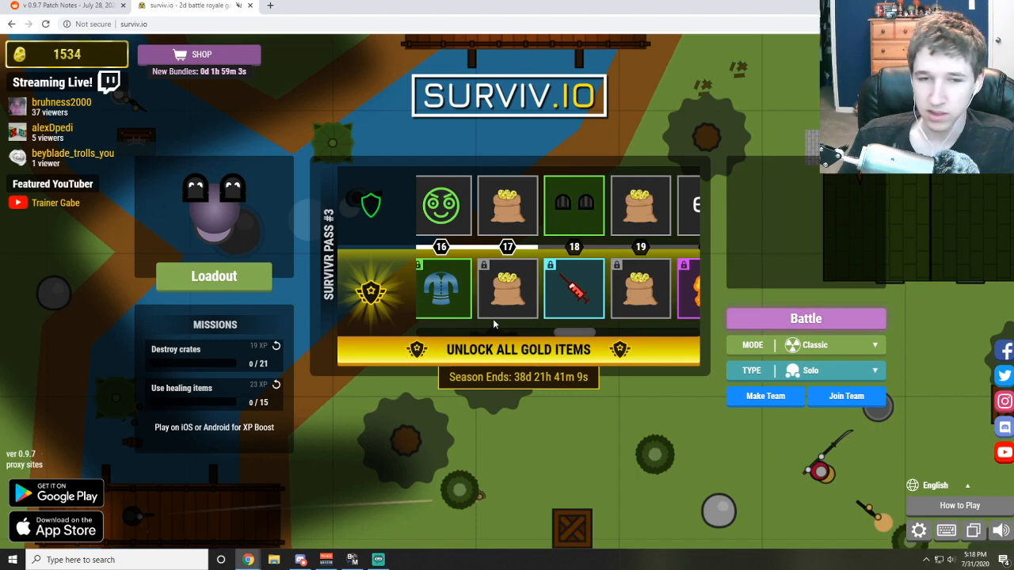
mouse_move(545, 331)
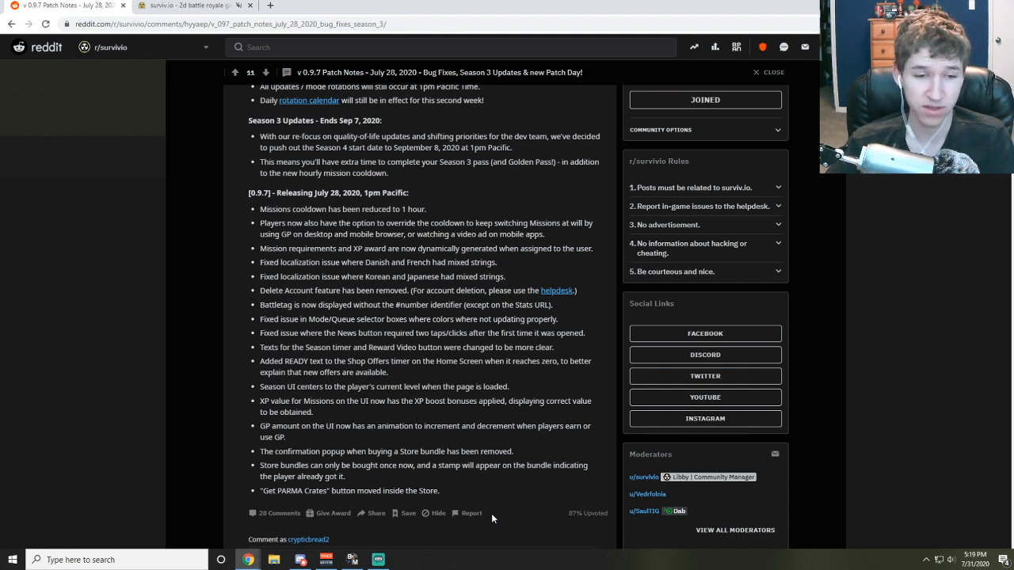
- Leave the Reddit notes for the surviv.io game menu
click(498, 514)
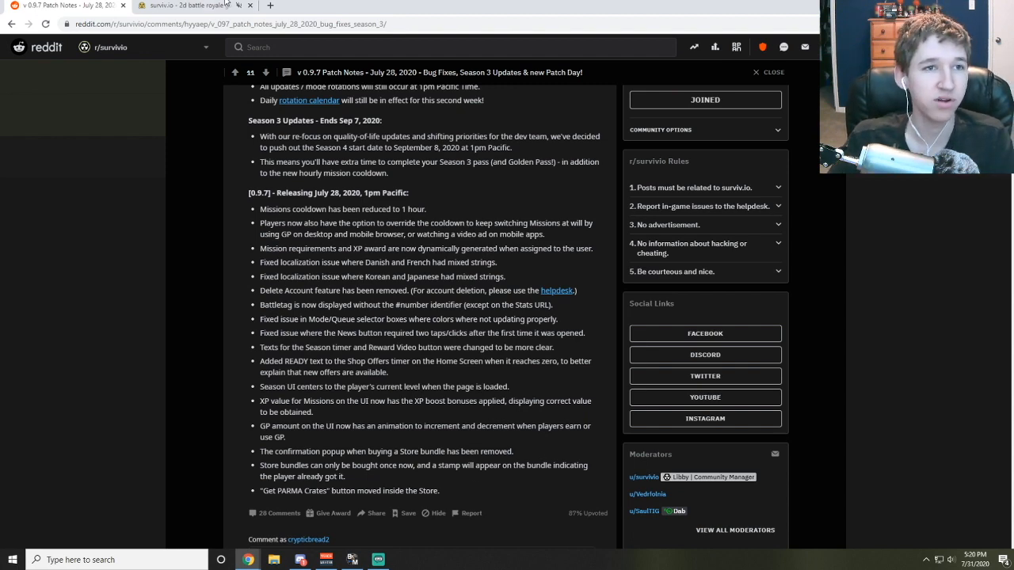
click(187, 7)
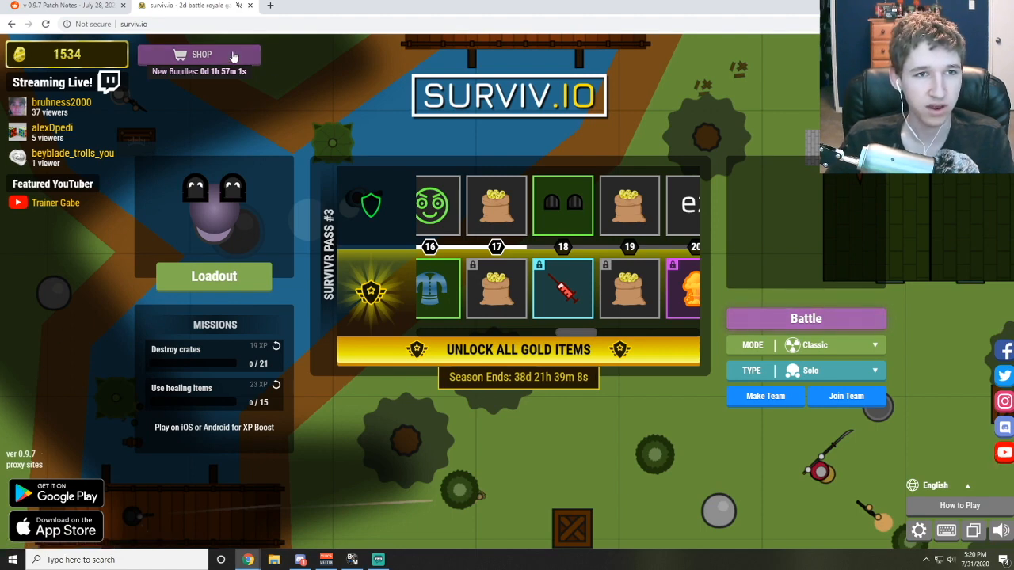
- Check the shop's Exclusive Offers once more and close them
click(199, 54)
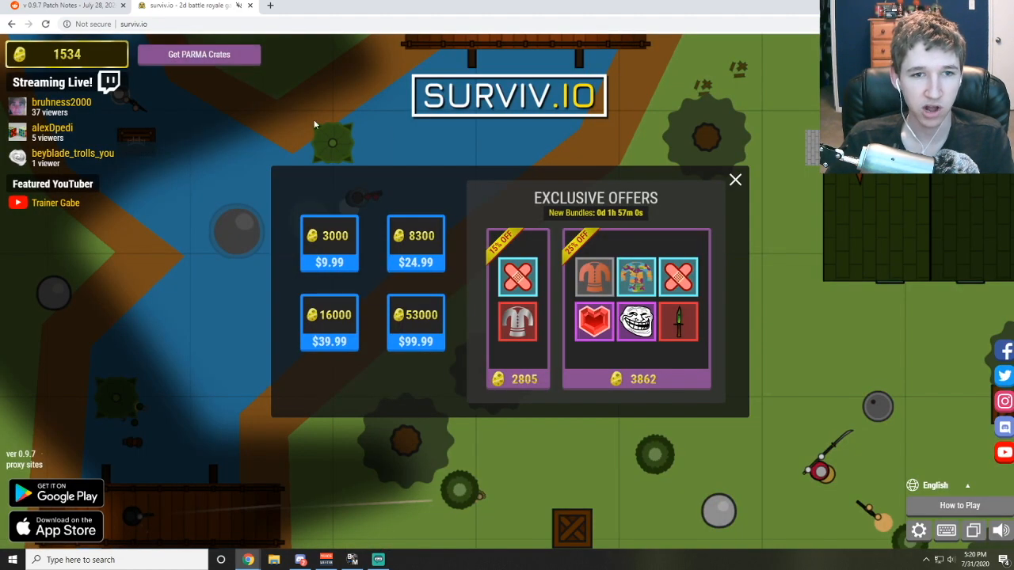
click(735, 179)
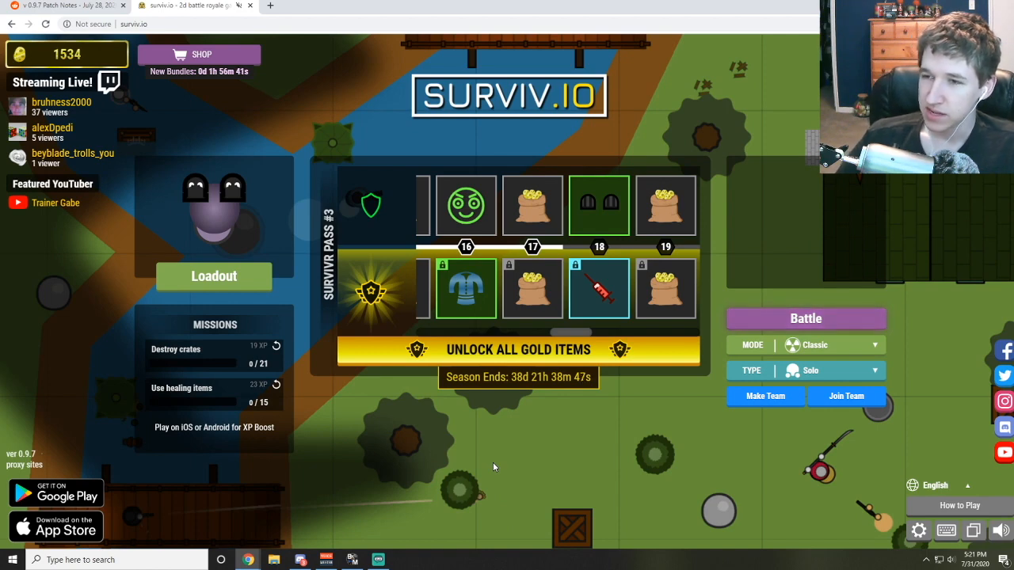